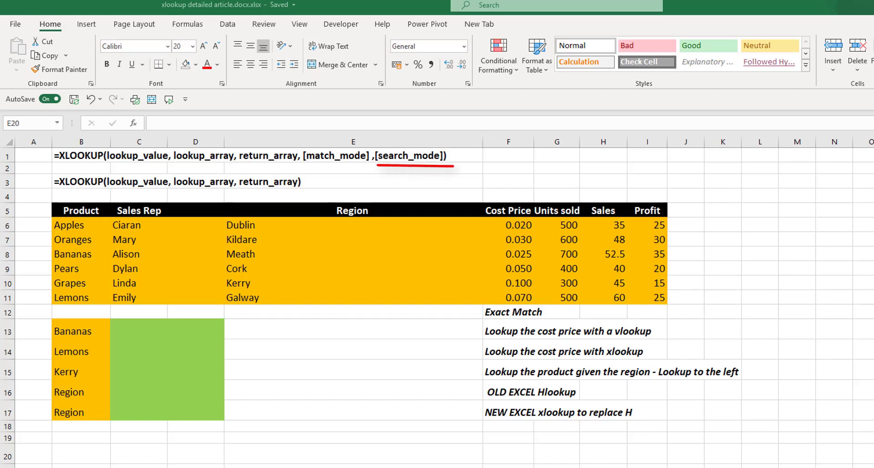
Enter =VLOOKUP(B13,B5:I11,5,FALSE) in C13, correcting the column index from 4 to 5
{"action": "left_click", "coordinate": [409, 155]}
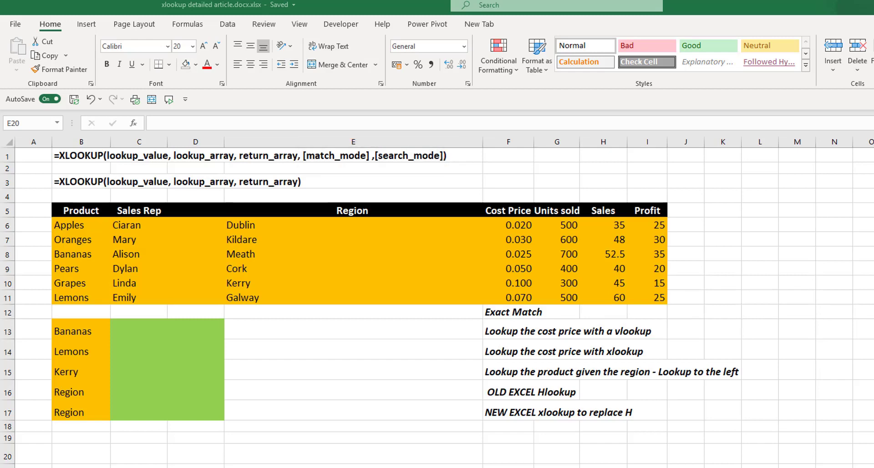
{"action": "mouse_move", "coordinate": [51, 296]}
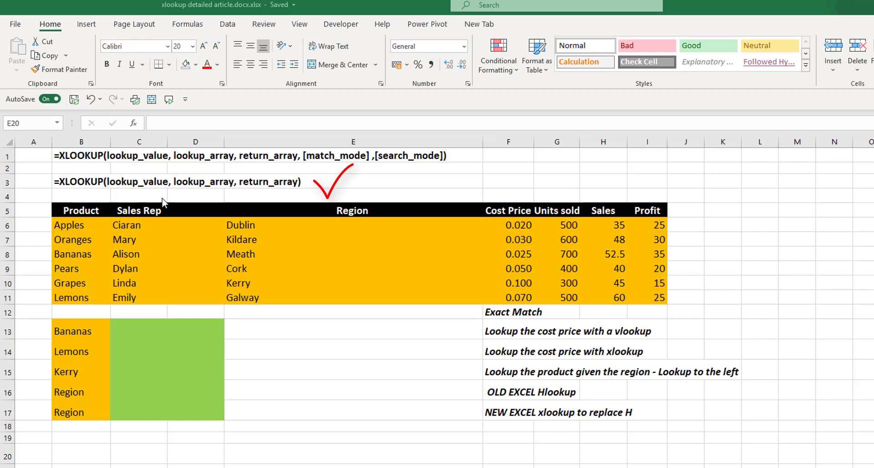
{"action": "mouse_move", "coordinate": [251, 200]}
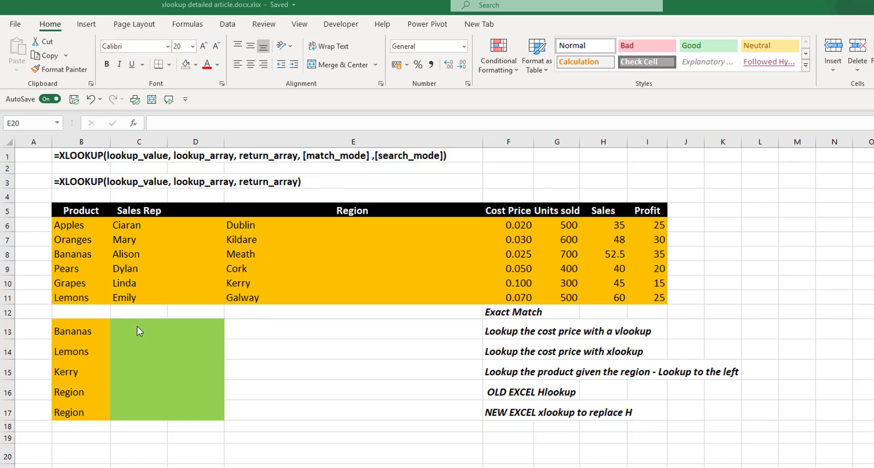
{"action": "left_click", "coordinate": [138, 331]}
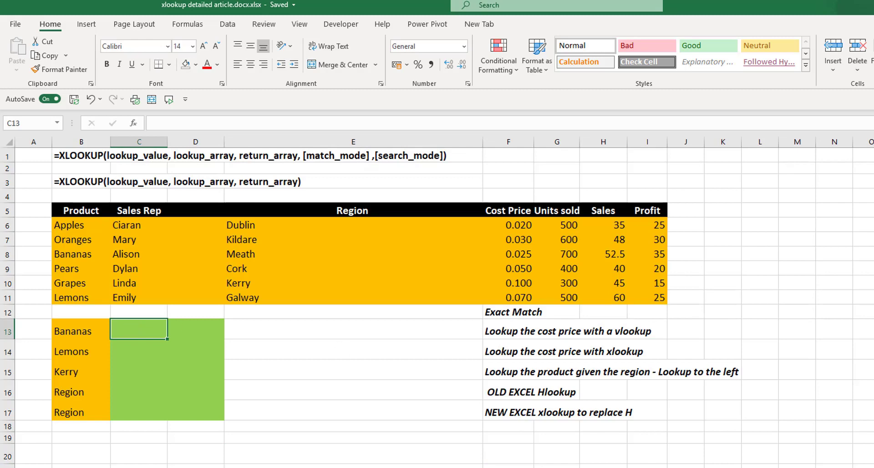
{"action": "mouse_move", "coordinate": [561, 372]}
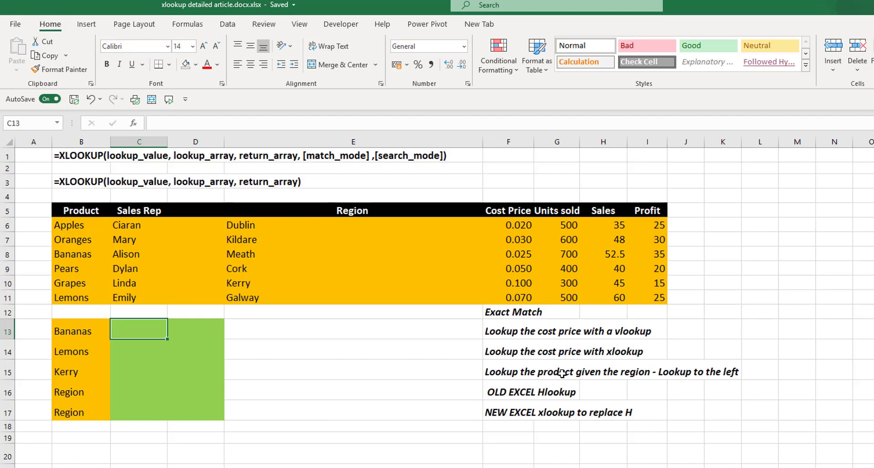
{"action": "type", "text": "=vl"}
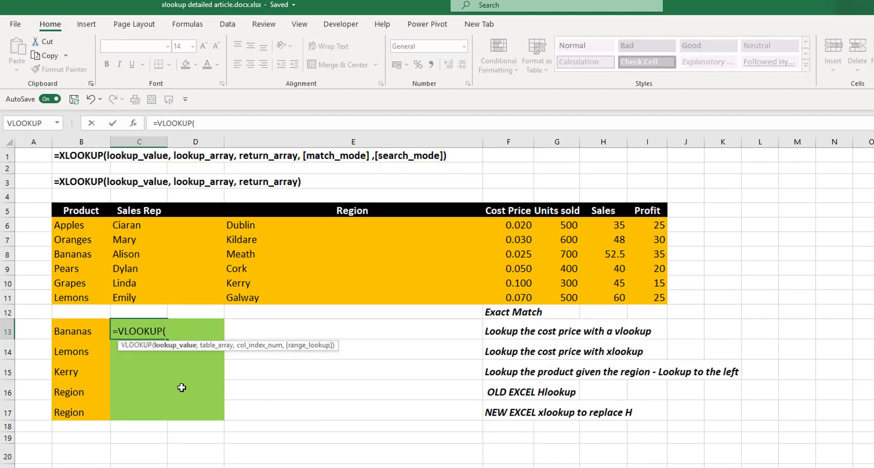
{"action": "mouse_move", "coordinate": [180, 349]}
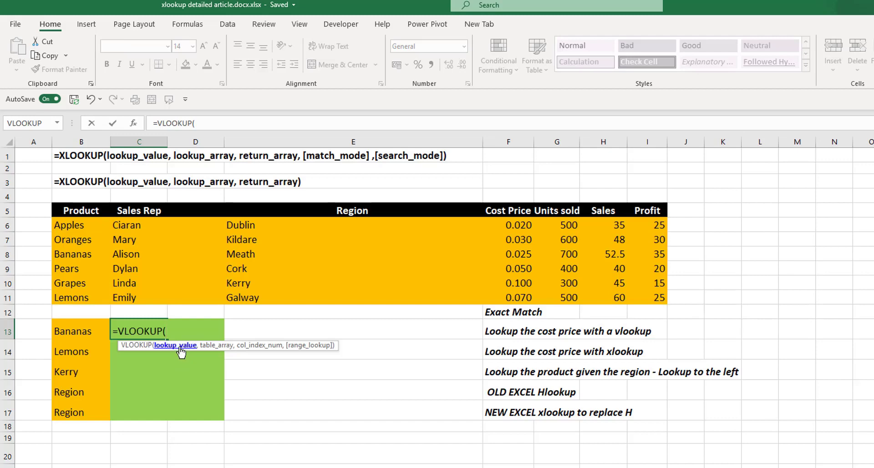
{"action": "left_click", "coordinate": [72, 331]}
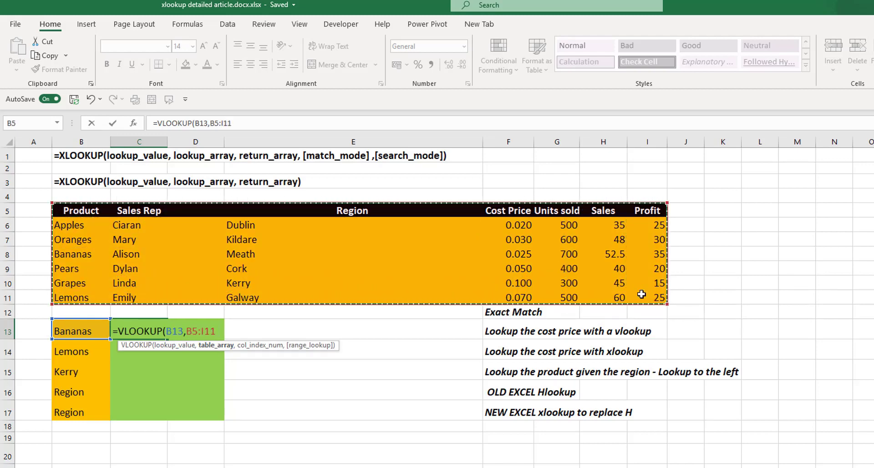
{"action": "type", "text": ","}
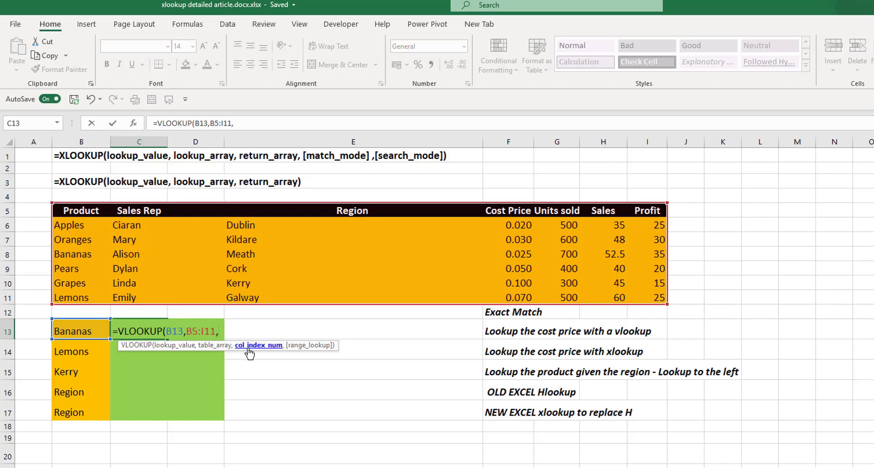
{"action": "type", "text": "4"}
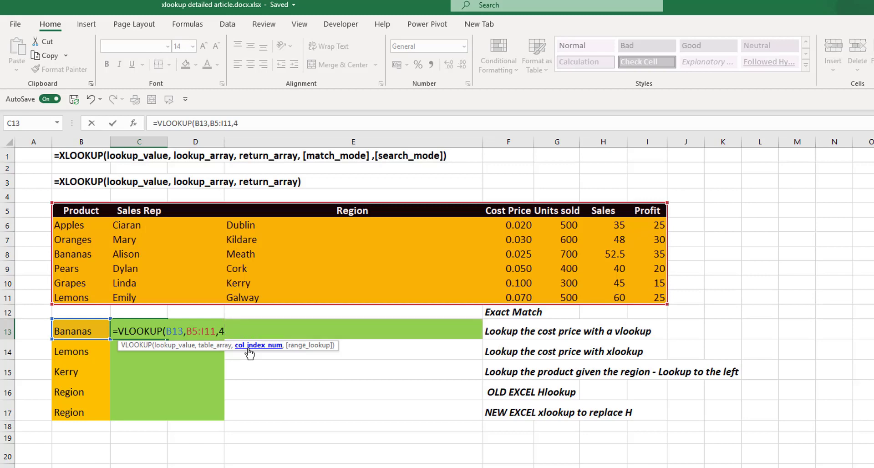
{"action": "type", "text": ","}
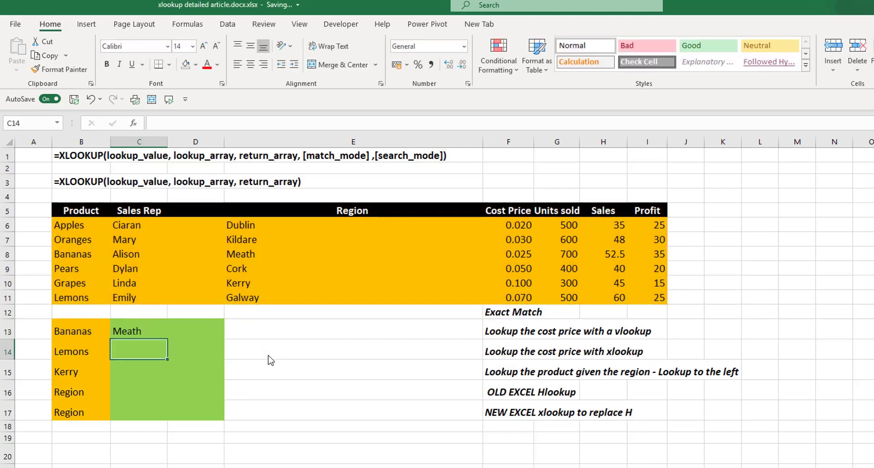
{"action": "left_click", "coordinate": [138, 331]}
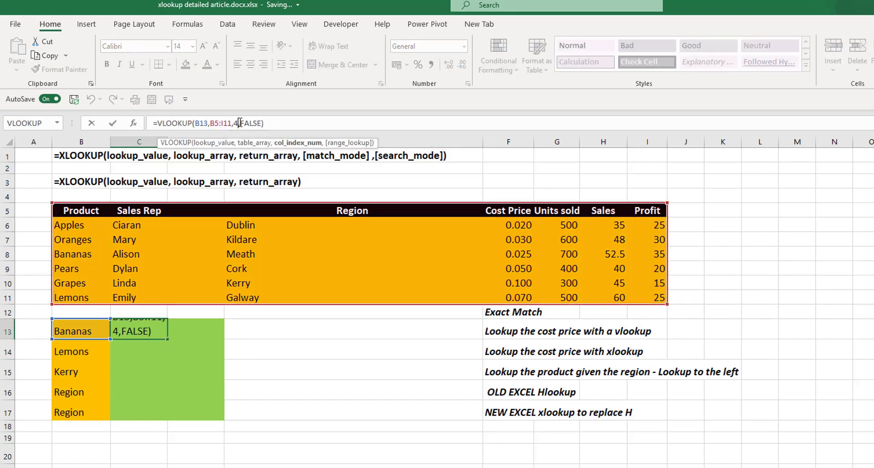
{"action": "type", "text": "5"}
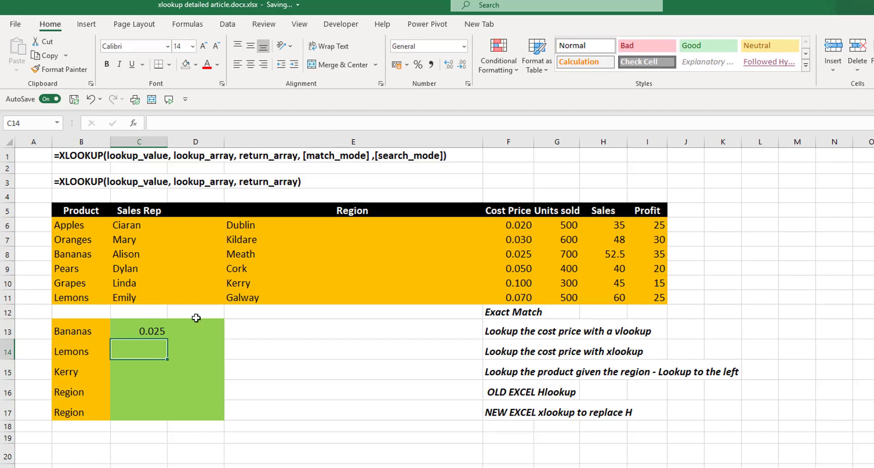
{"action": "mouse_move", "coordinate": [53, 261]}
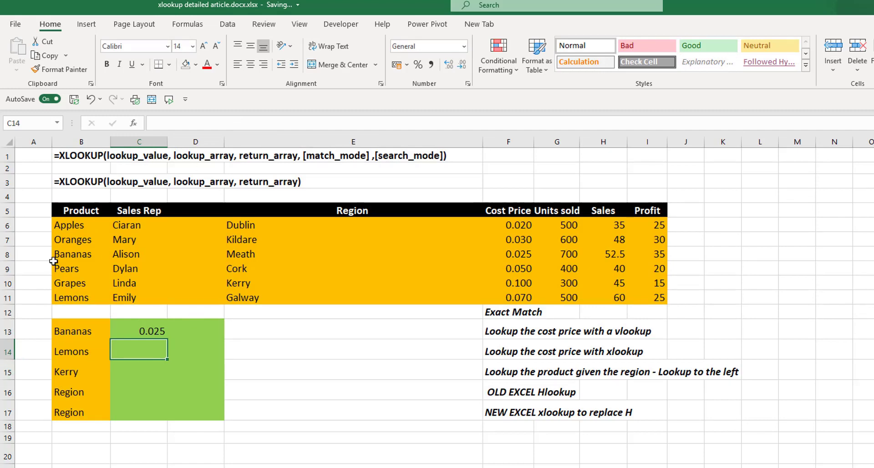
{"action": "mouse_move", "coordinate": [511, 255]}
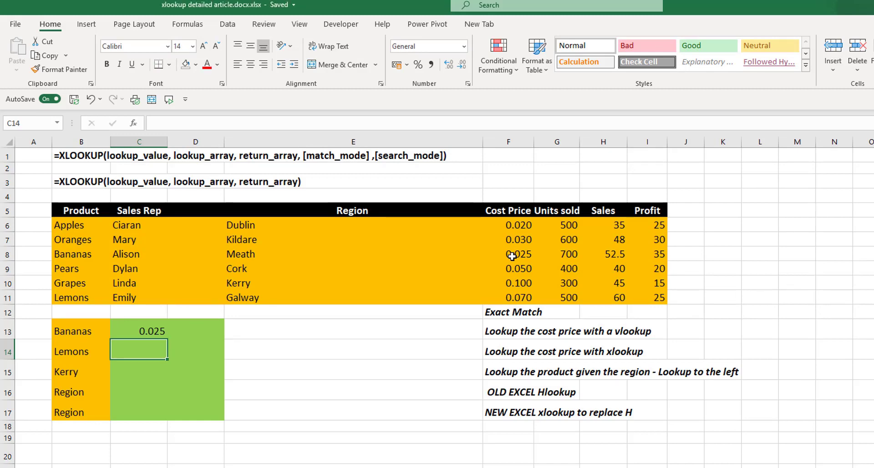
Enter an XLOOKUP in C14 looking up Lemons in B5:B11 and returning cost price
{"action": "type", "text": "=l"}
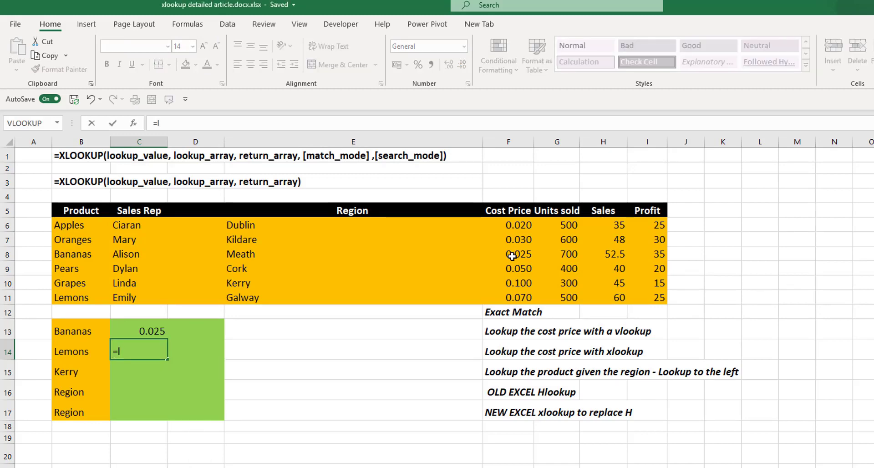
{"action": "type", "text": "XLOOKUP("}
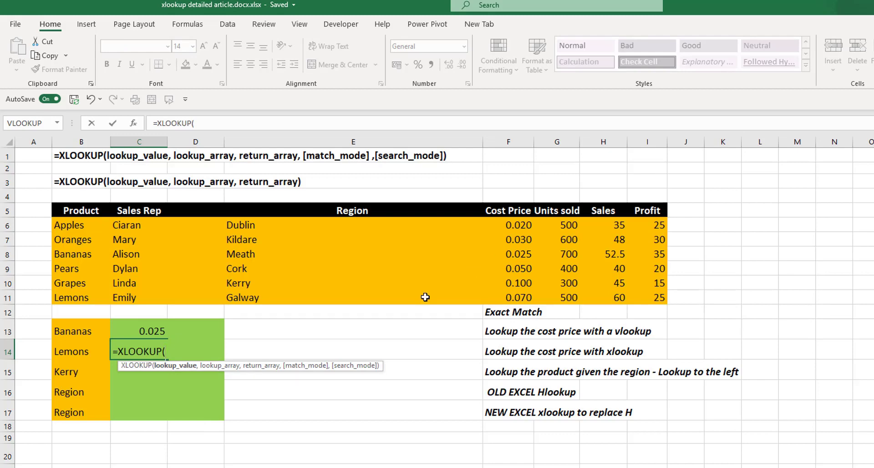
{"action": "mouse_move", "coordinate": [71, 354]}
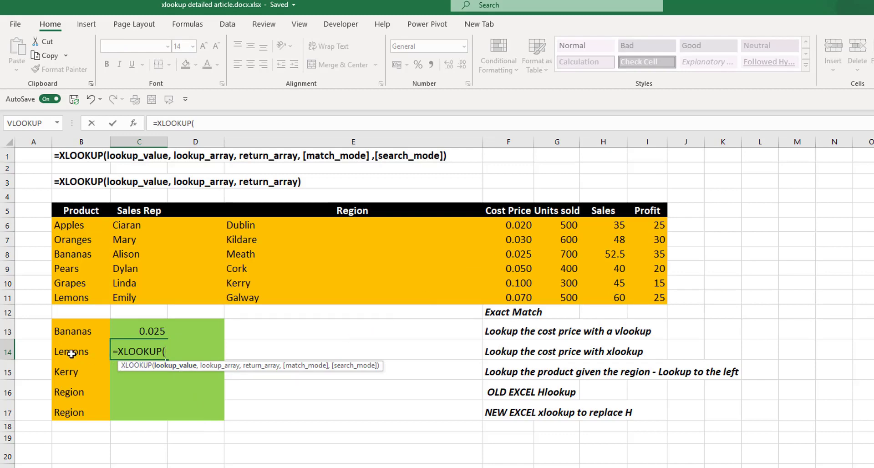
{"action": "left_click", "coordinate": [71, 351]}
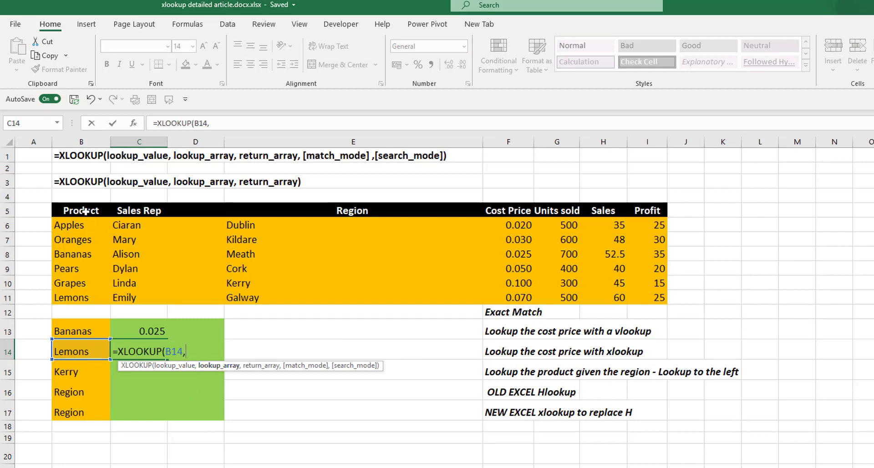
{"action": "left_click_drag", "start_coordinate": [81, 210], "coordinate": [81, 297]}
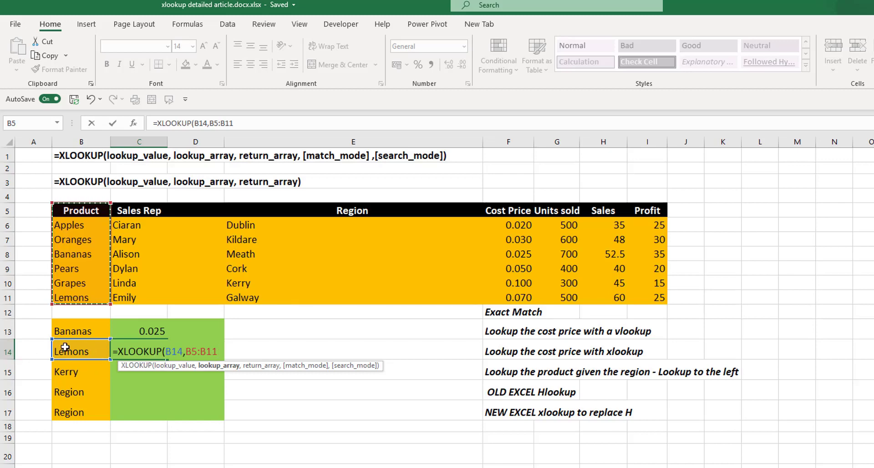
{"action": "type", "text": ","}
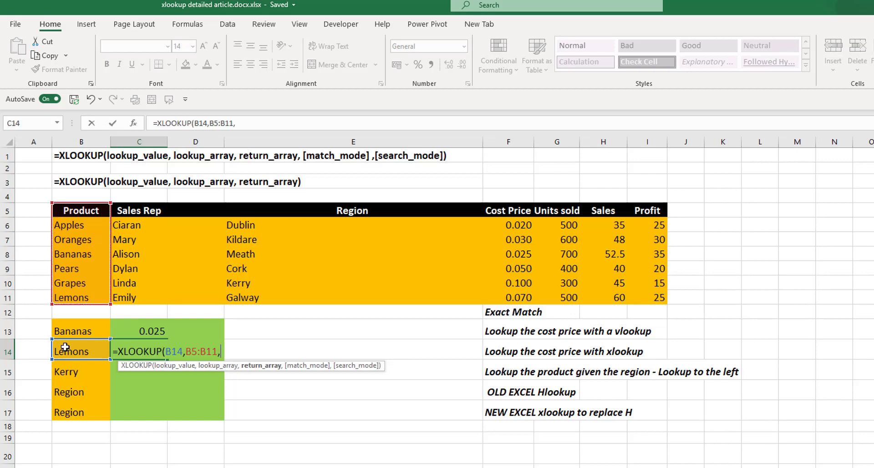
{"action": "mouse_move", "coordinate": [256, 371]}
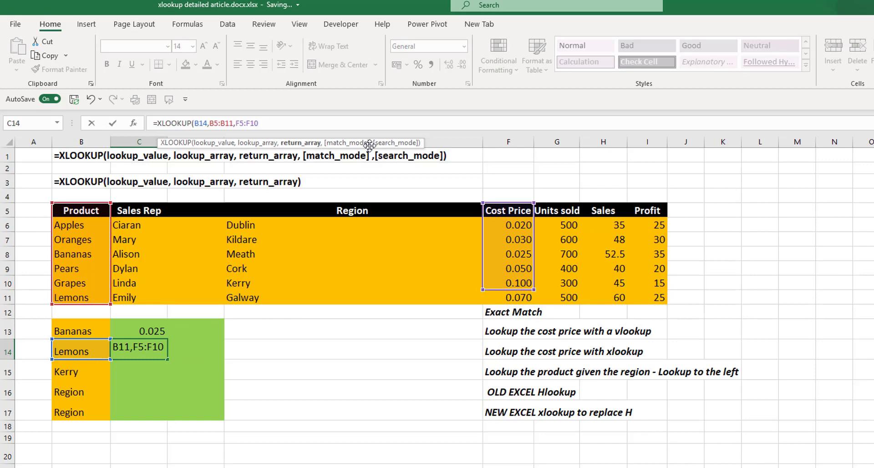
{"action": "type", "text": ")"}
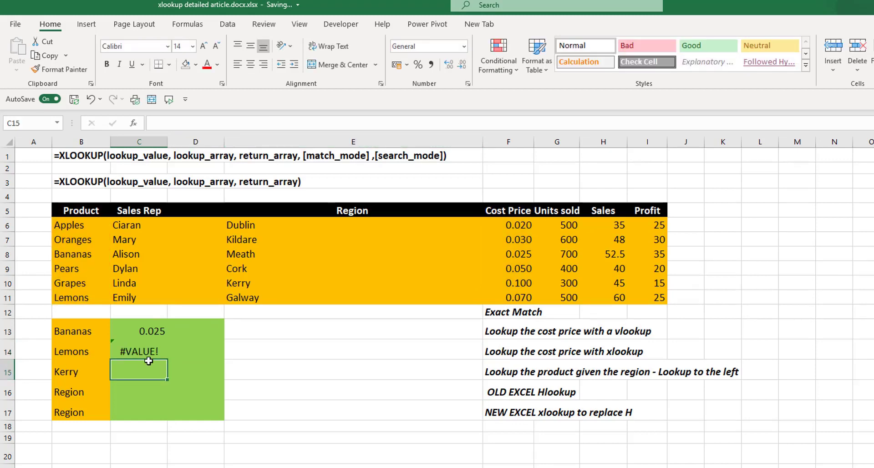
Fix the #VALUE! error by extending the return range to F5:F11
{"action": "left_click", "coordinate": [139, 350]}
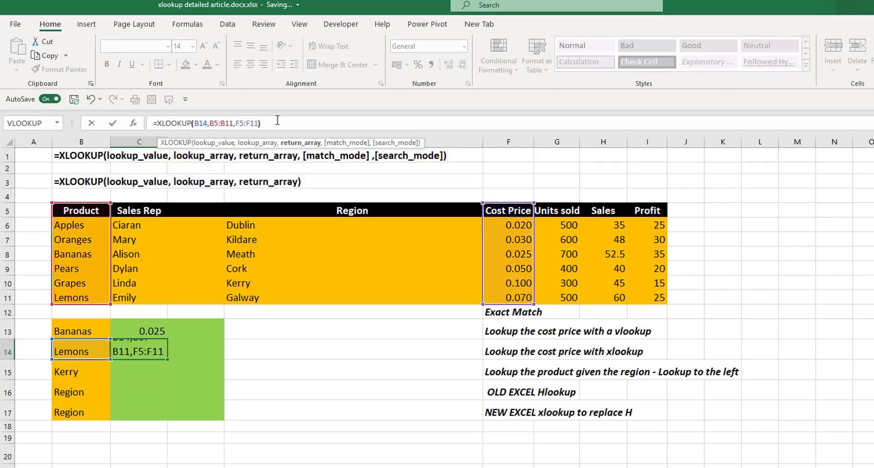
{"action": "key", "text": "Return"}
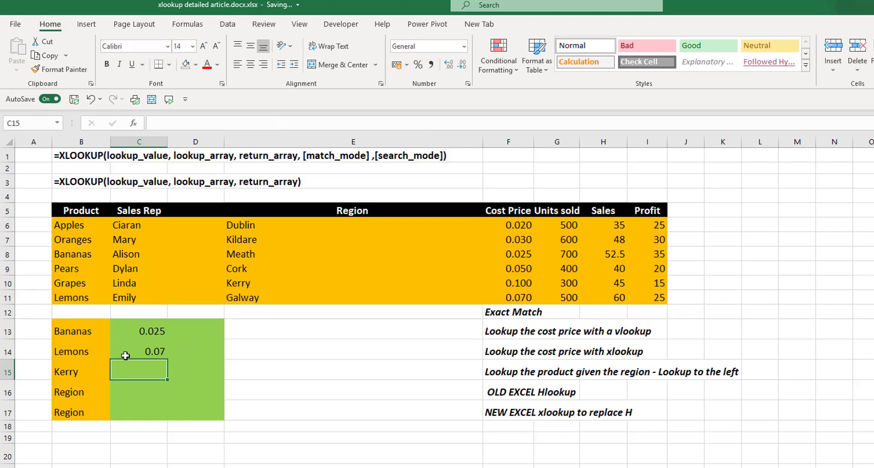
{"action": "left_click", "coordinate": [139, 351]}
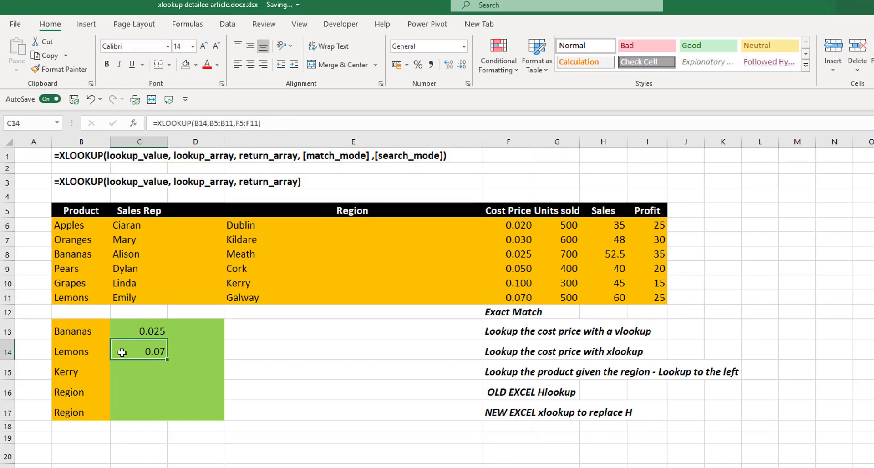
{"action": "mouse_move", "coordinate": [513, 296]}
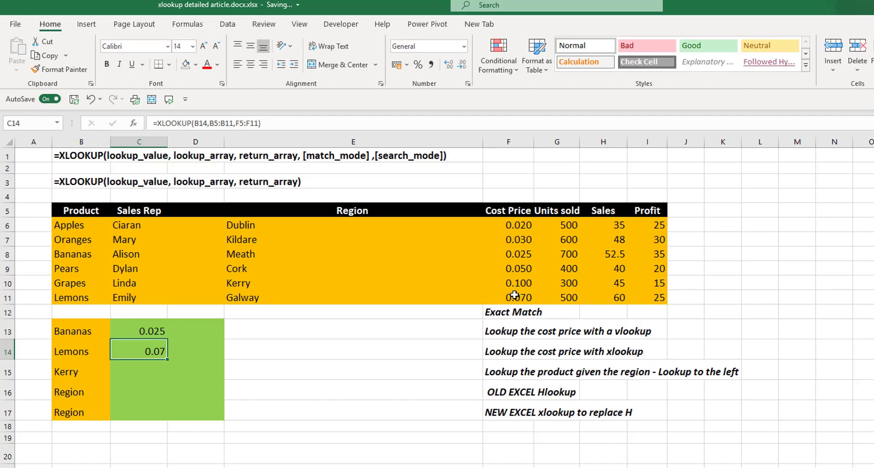
{"action": "mouse_move", "coordinate": [507, 295]}
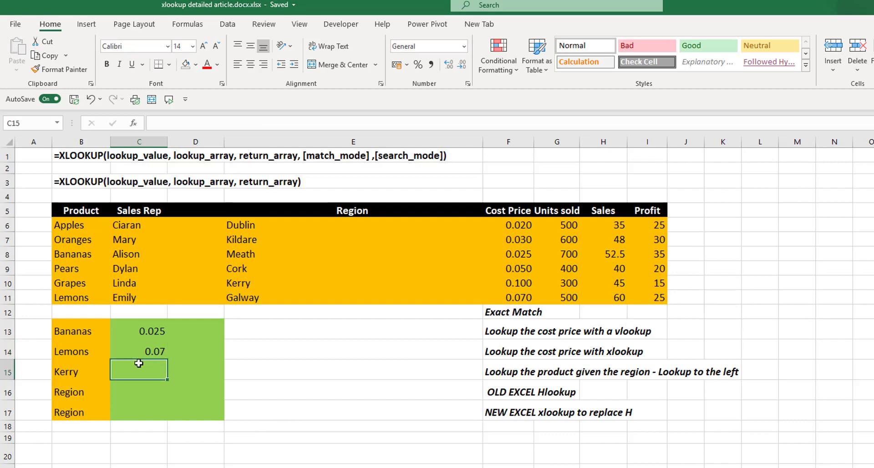
Enter =XLOOKUP(B15,E5:E11,B5:B11) in C15 to return Grapes for Kerry
{"action": "type", "text": "="}
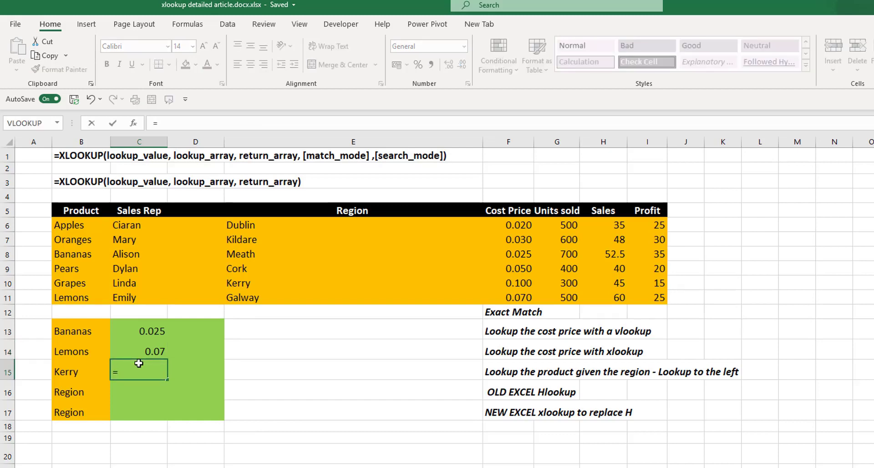
{"action": "type", "text": "XLOOKUP("}
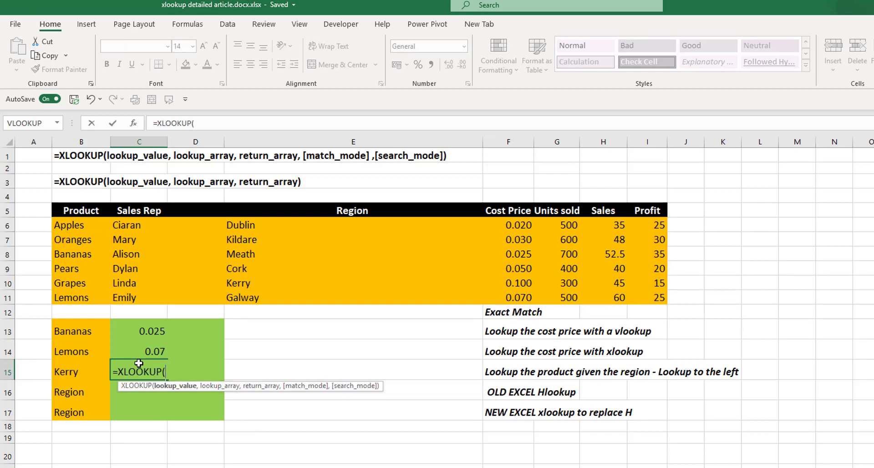
{"action": "left_click", "coordinate": [65, 372]}
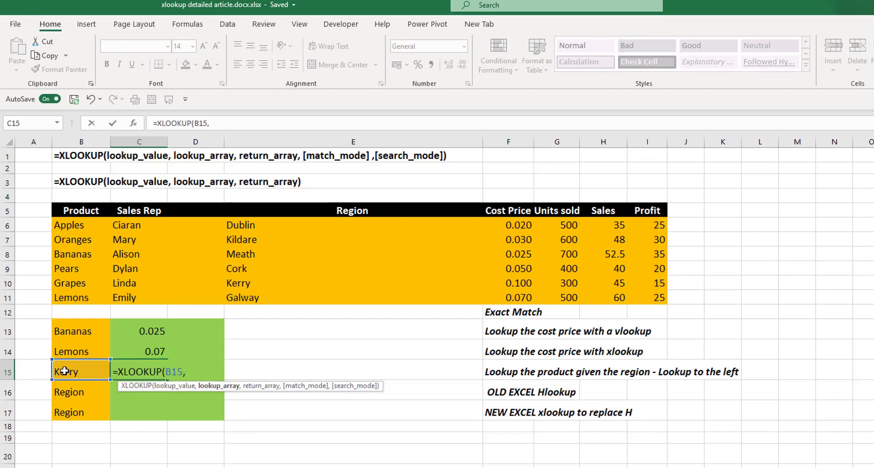
{"action": "left_click", "coordinate": [352, 210]}
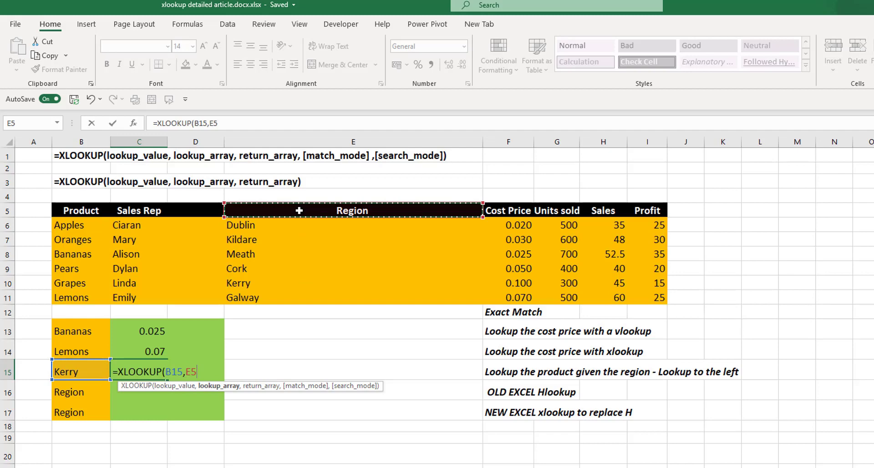
{"action": "left_click_drag", "start_coordinate": [353, 210], "coordinate": [352, 297]}
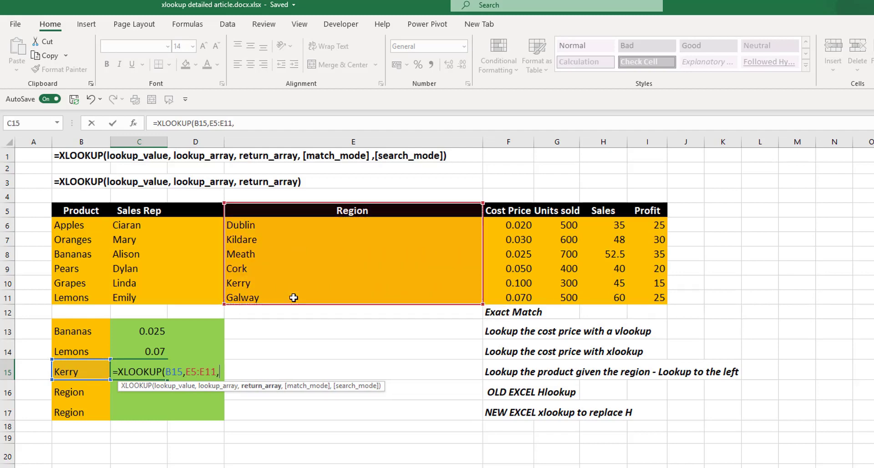
{"action": "mouse_move", "coordinate": [270, 387]}
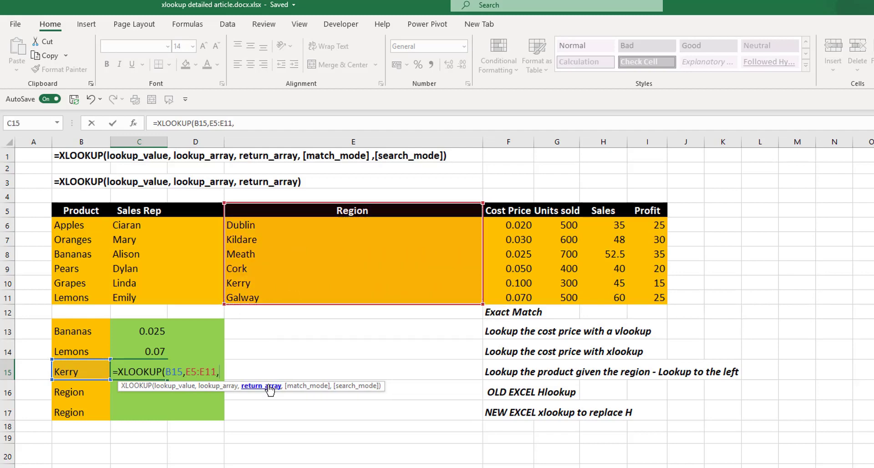
{"action": "left_click_drag", "start_coordinate": [81, 210], "coordinate": [81, 312]}
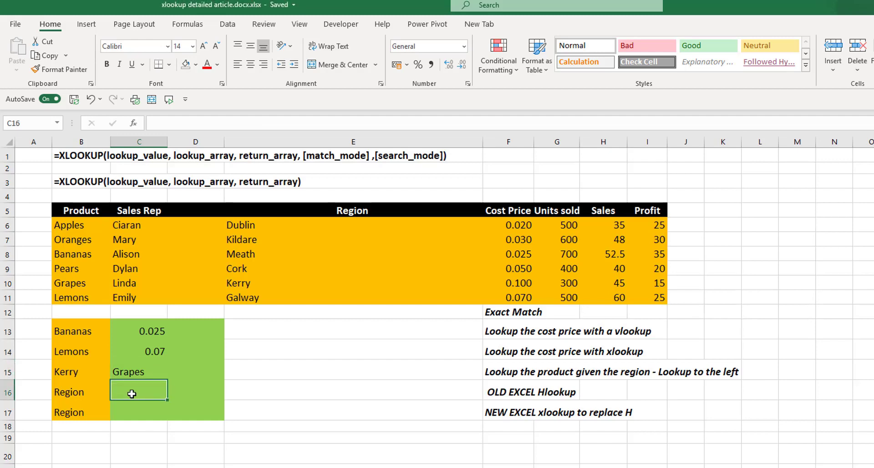
Enter =HLOOKUP(B16,B5:I11,3) in C16, returning Kildare for the Region header
{"action": "type", "text": "=h"}
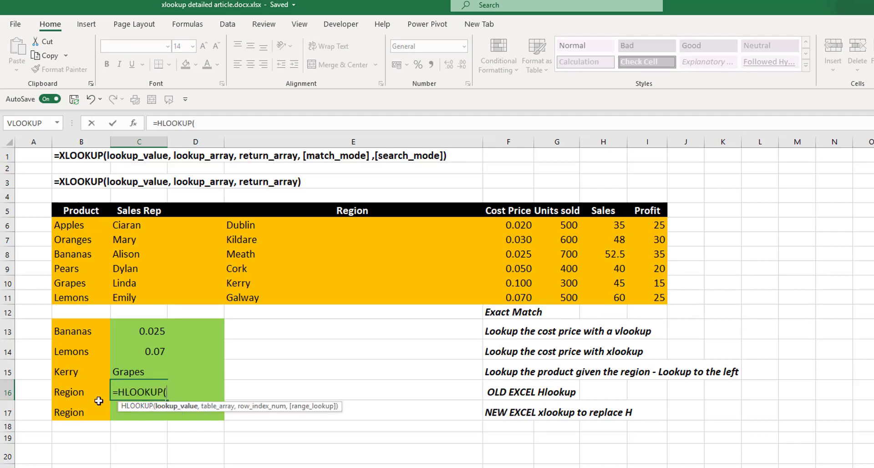
{"action": "left_click", "coordinate": [82, 391]}
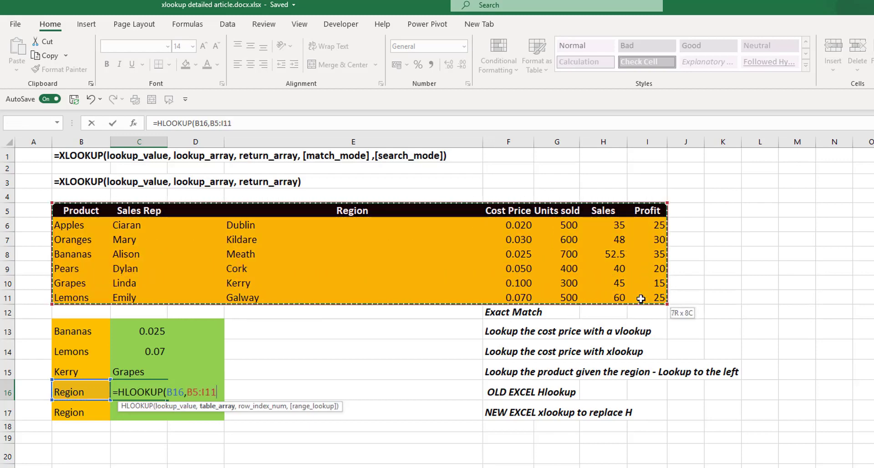
{"action": "type", "text": ","}
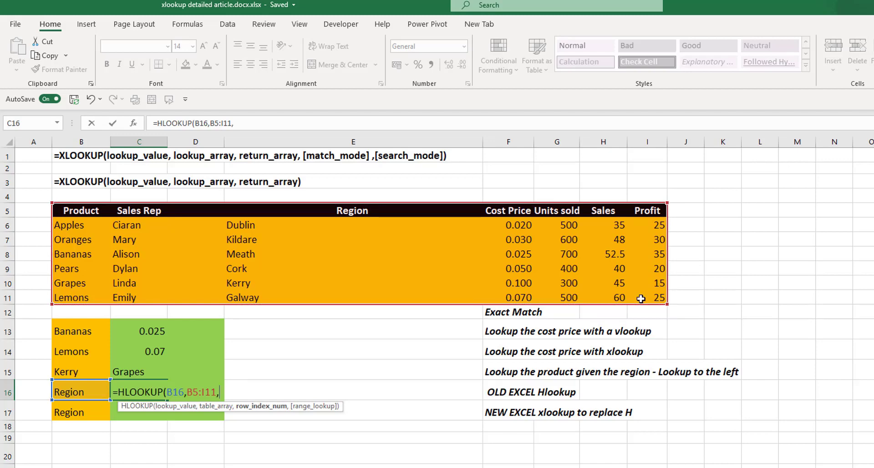
{"action": "type", "text": "3"}
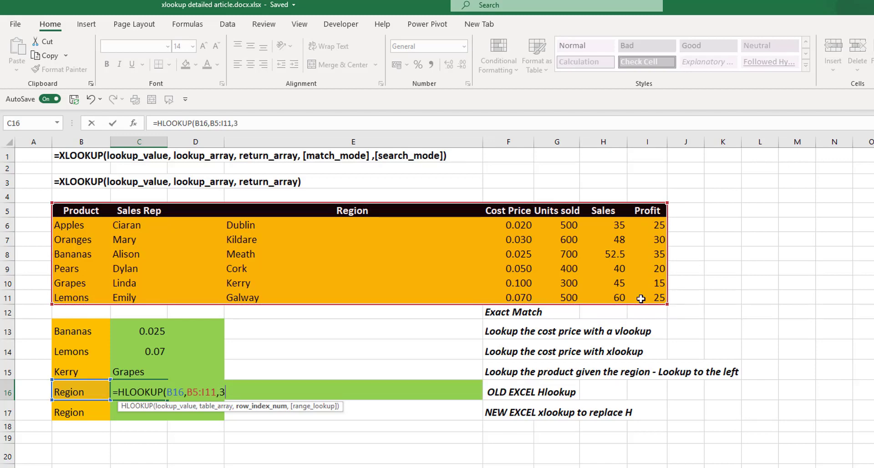
{"action": "key", "text": "Return"}
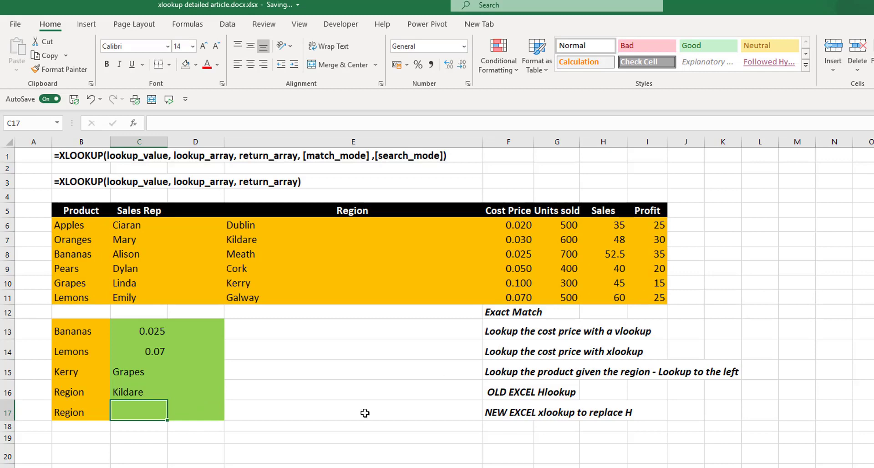
{"action": "mouse_move", "coordinate": [347, 416]}
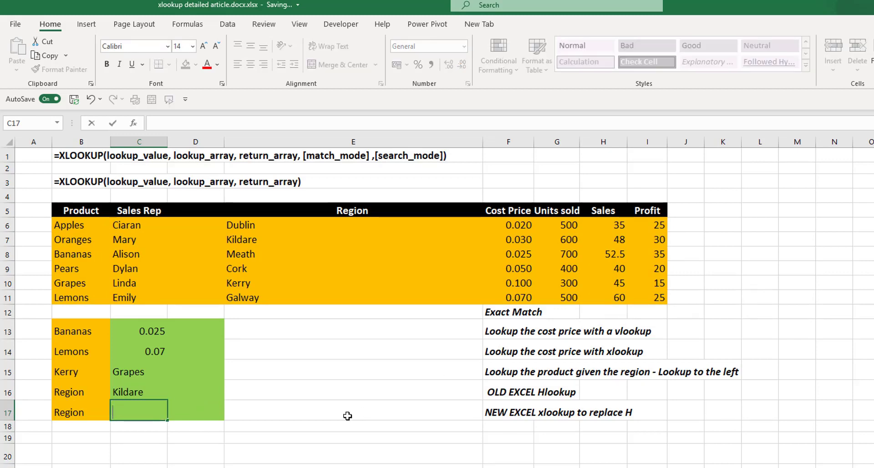
Enter =XLOOKUP(B17,B5:I5,B7:H7) in C17, returning Kildare from row 7
{"action": "type", "text": "=XLOOKUP("}
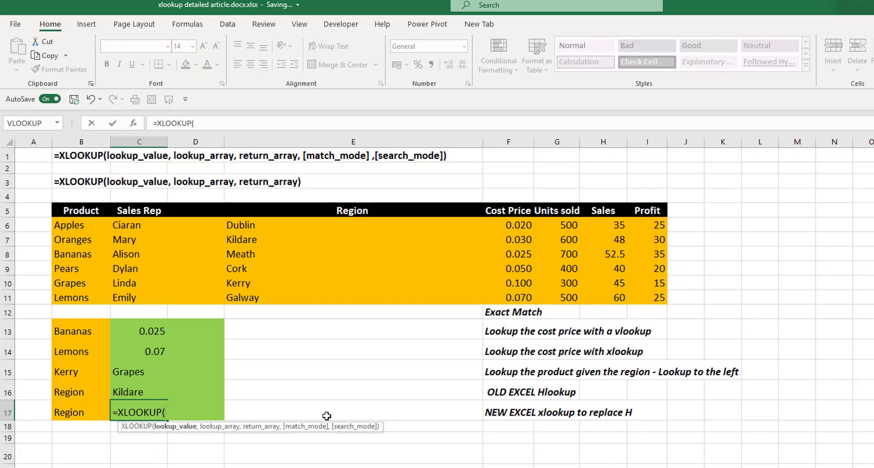
{"action": "left_click", "coordinate": [72, 412]}
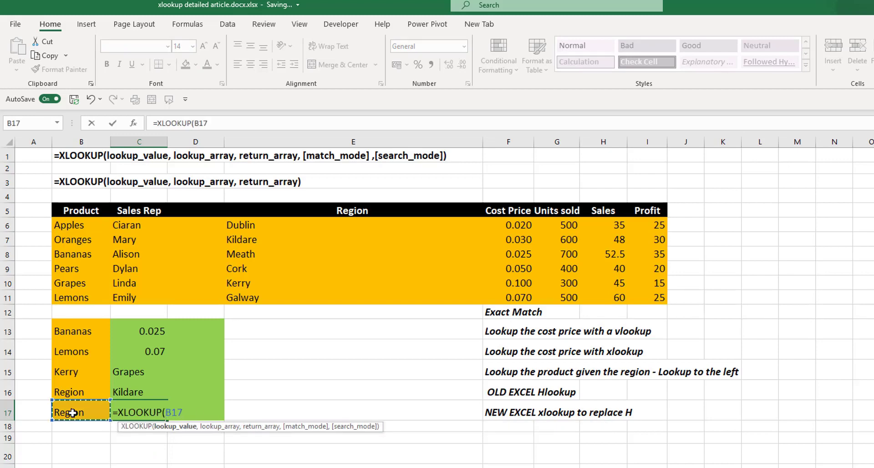
{"action": "type", "text": ","}
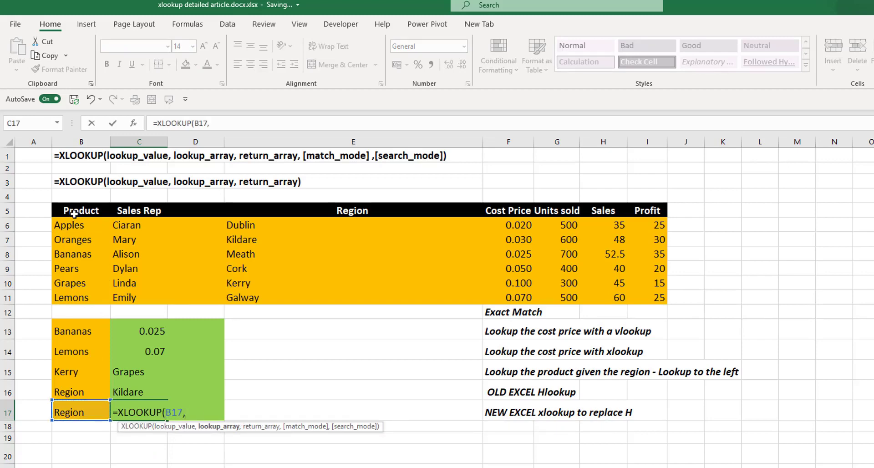
{"action": "left_click_drag", "start_coordinate": [82, 210], "coordinate": [647, 210]}
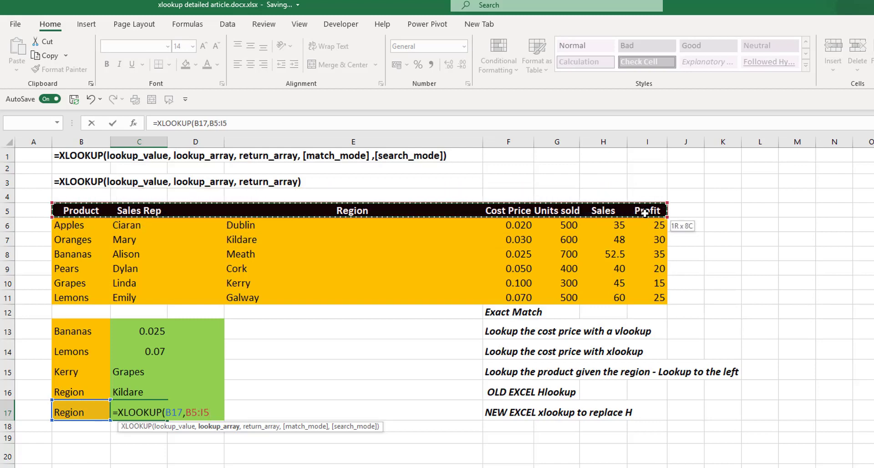
{"action": "type", "text": ",B7:H7"}
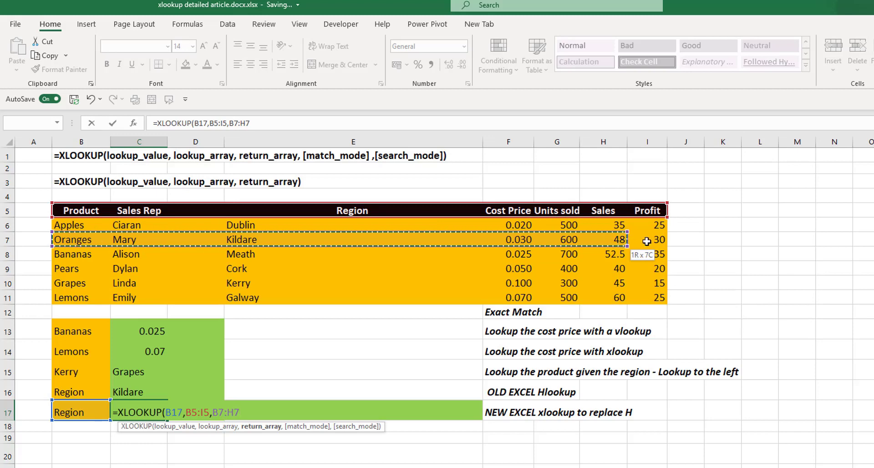
{"action": "key", "text": "Return"}
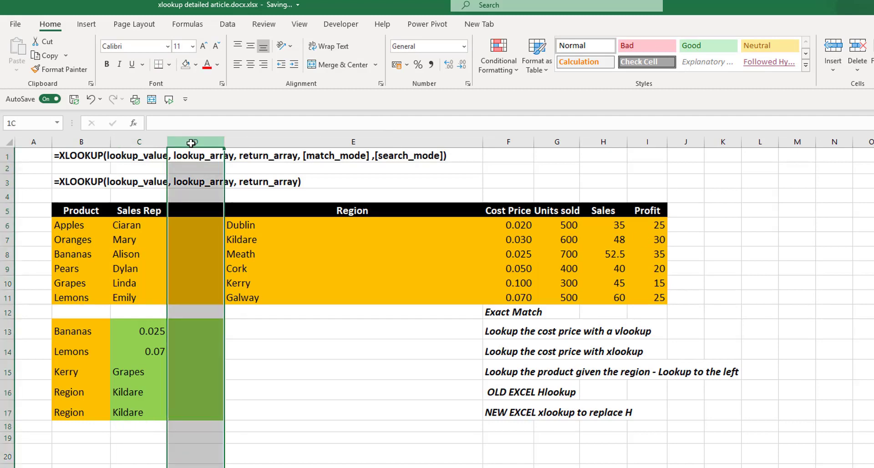
Insert a blank column D, then compare the C13 VLOOKUP (Meath) with the C14 XLOOKUP
{"action": "right_click", "coordinate": [194, 142]}
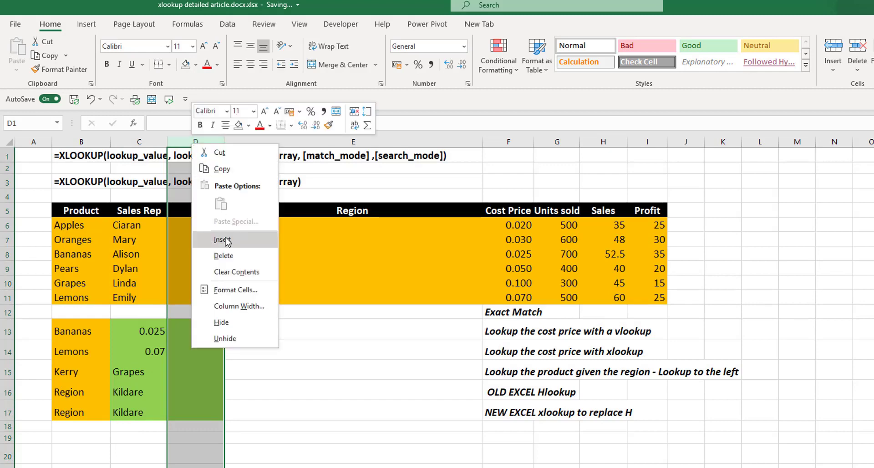
{"action": "left_click", "coordinate": [223, 239]}
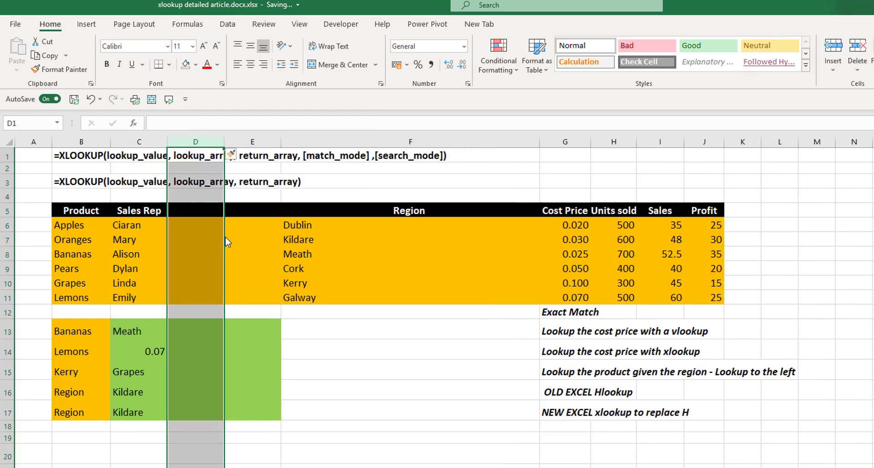
{"action": "mouse_move", "coordinate": [136, 310]}
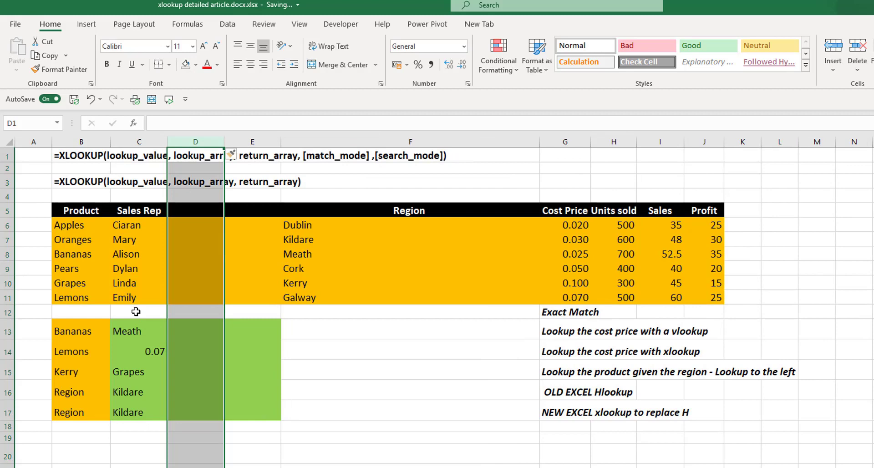
{"action": "left_click", "coordinate": [81, 331]}
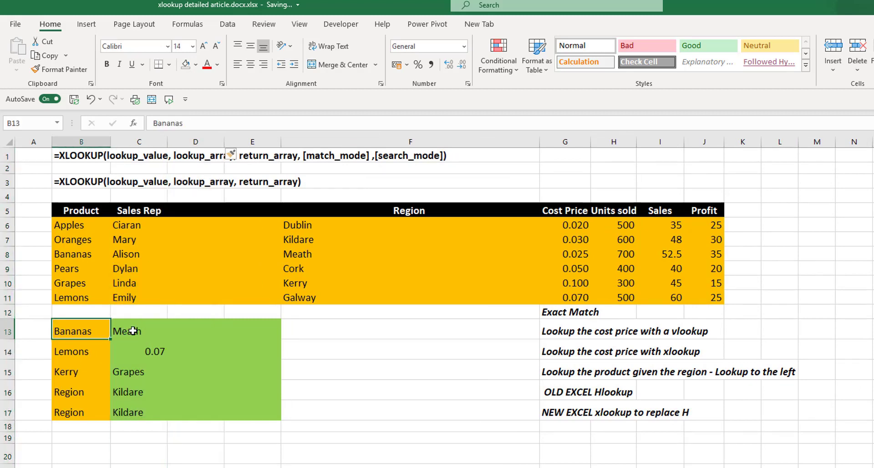
{"action": "left_click", "coordinate": [139, 330]}
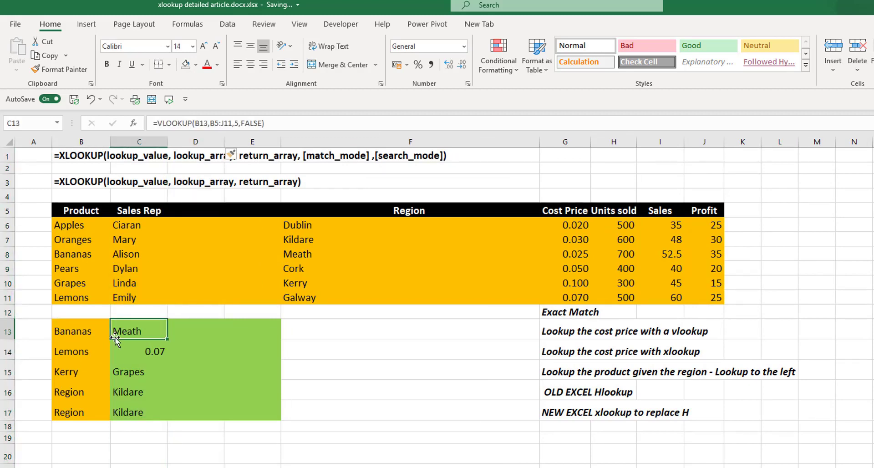
{"action": "mouse_move", "coordinate": [528, 226]}
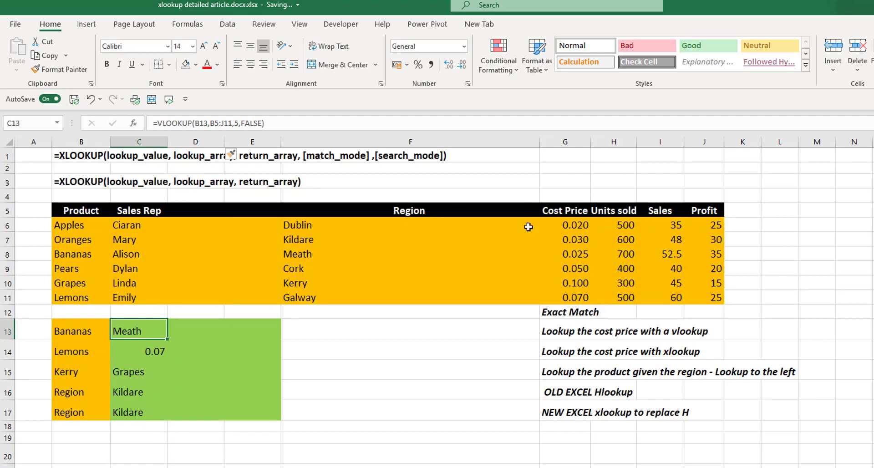
{"action": "mouse_move", "coordinate": [247, 254]}
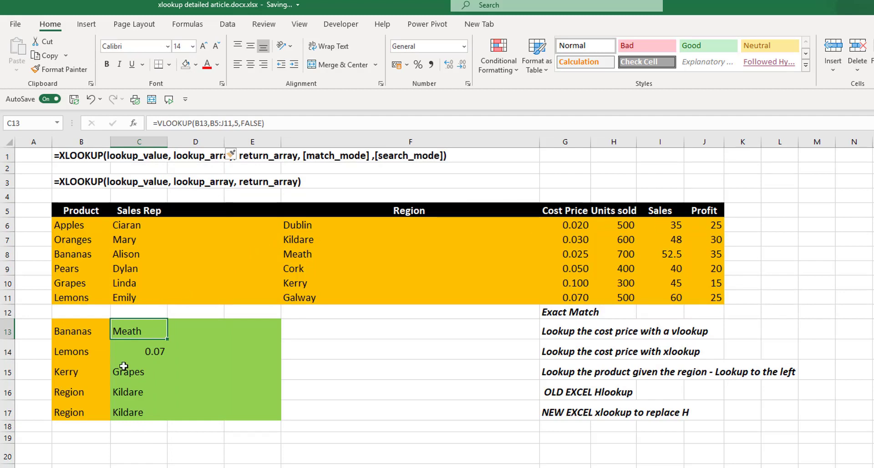
{"action": "left_click", "coordinate": [138, 351]}
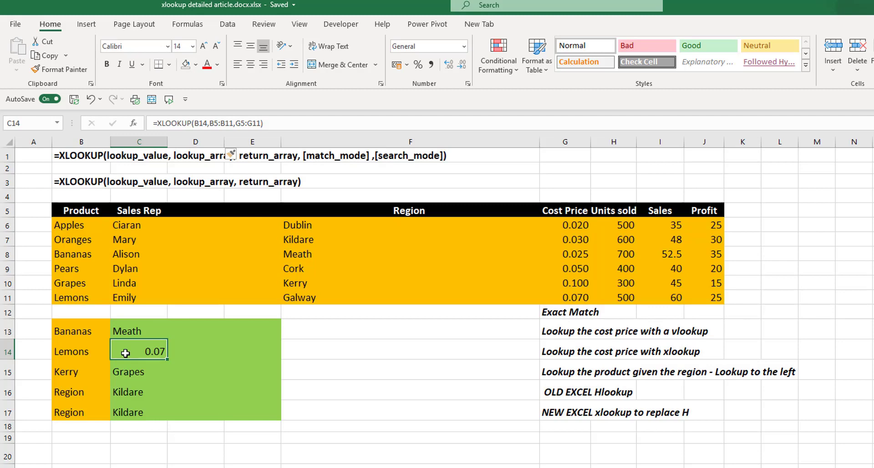
{"action": "left_click", "coordinate": [139, 411]}
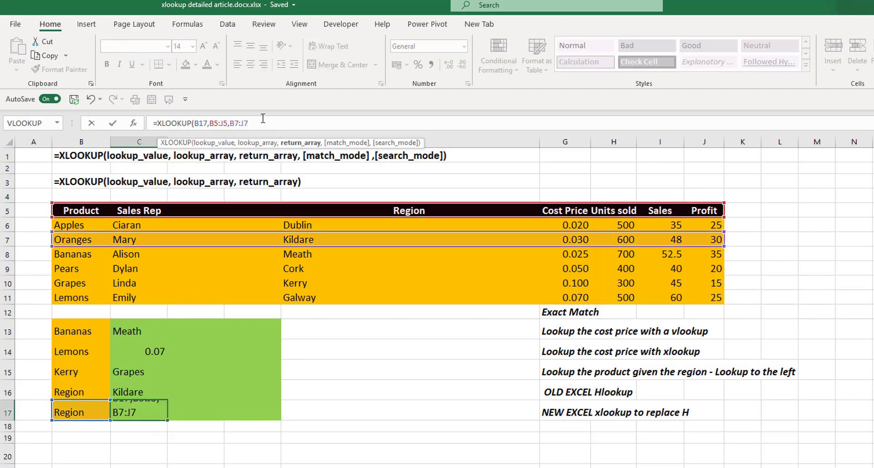
{"action": "type", "text": ","}
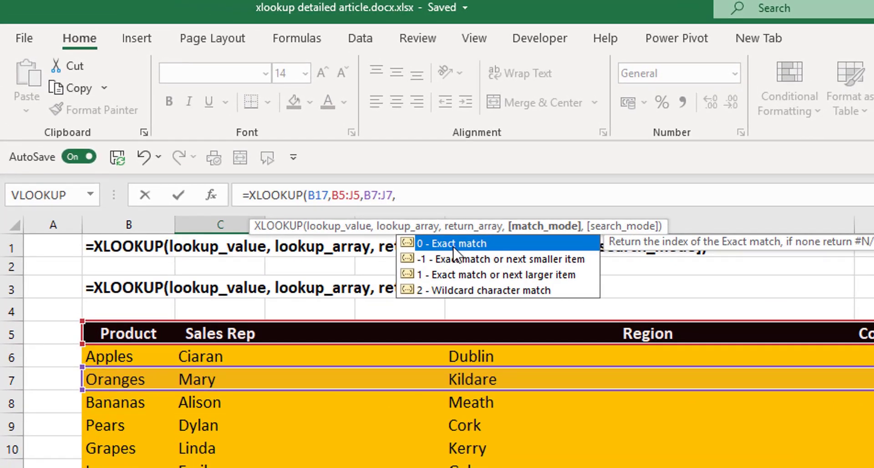
{"action": "type", "text": ","}
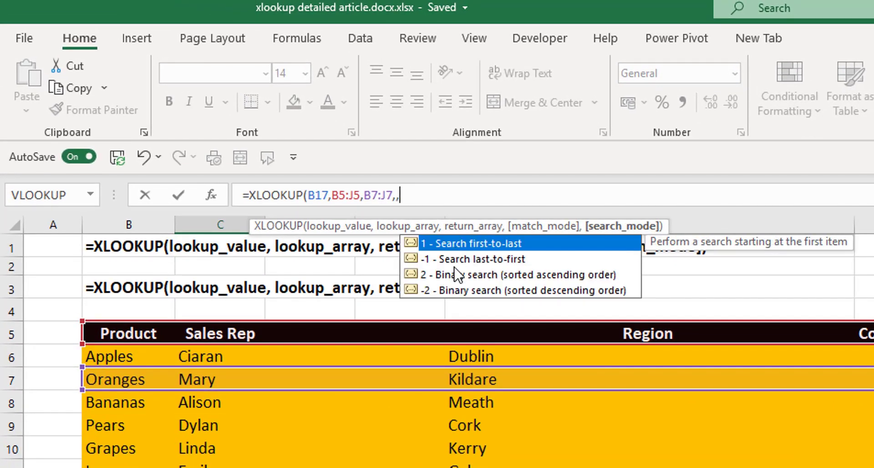
{"action": "mouse_move", "coordinate": [454, 304]}
{"action": "type", "text": ")"}
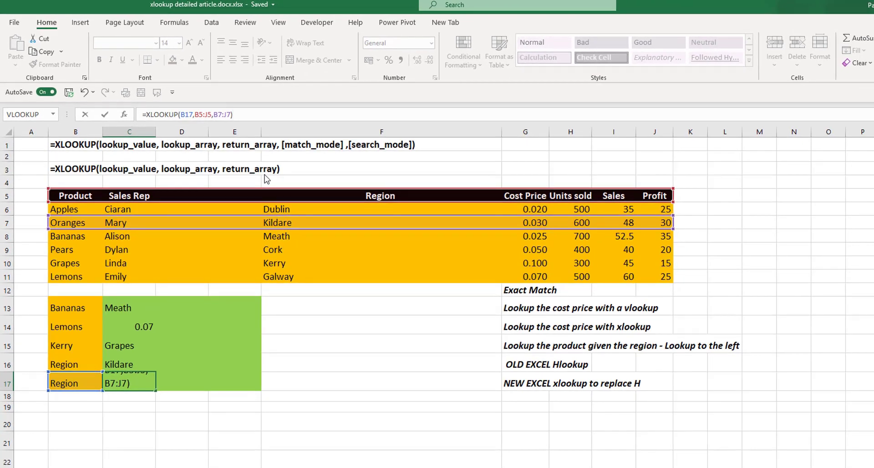
{"action": "key", "text": "Return"}
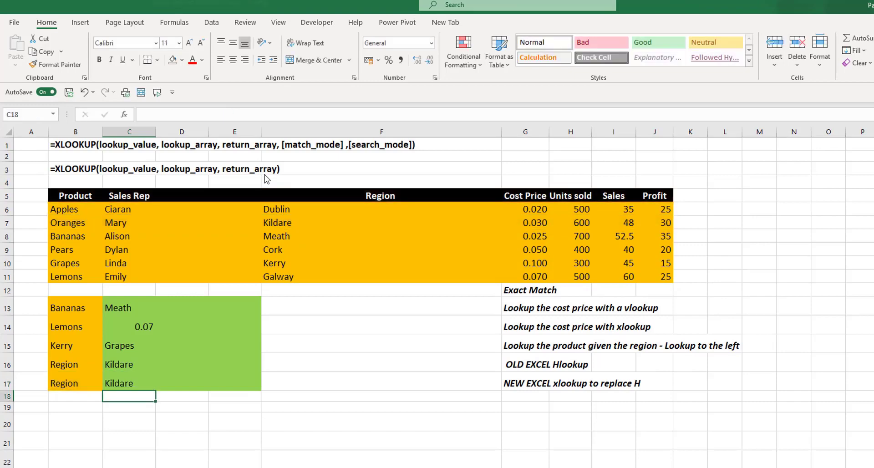
{"action": "key", "text": "ctrl+s"}
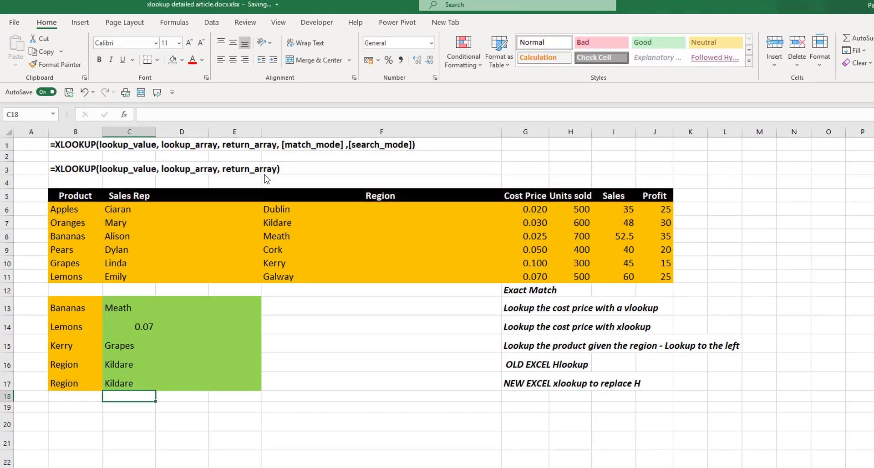